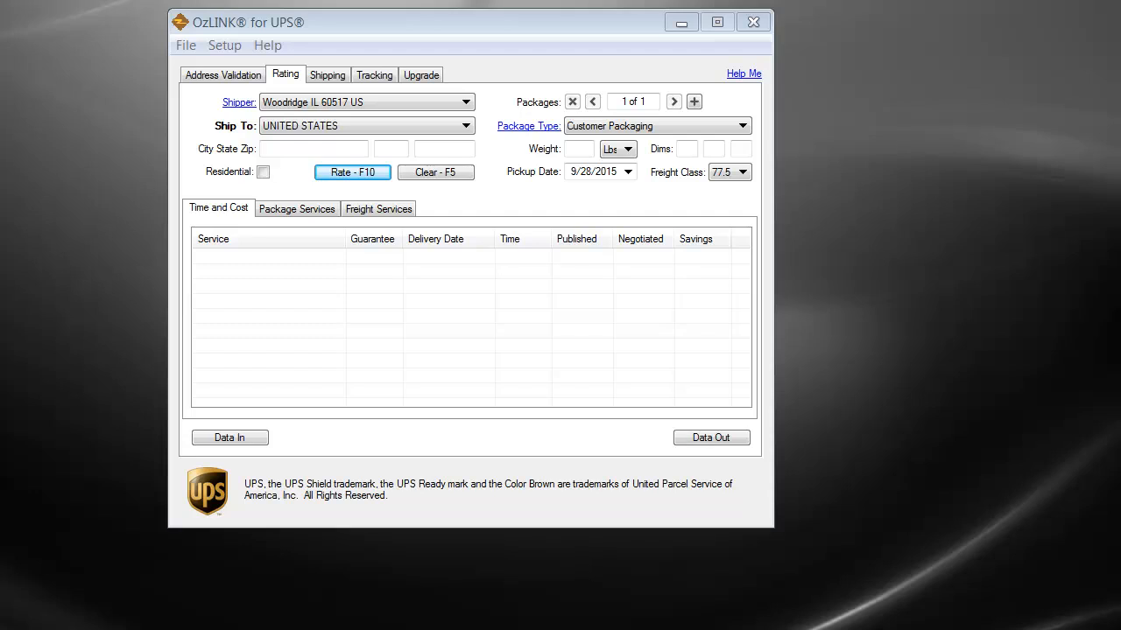
pyautogui.moveTo(480, 133)
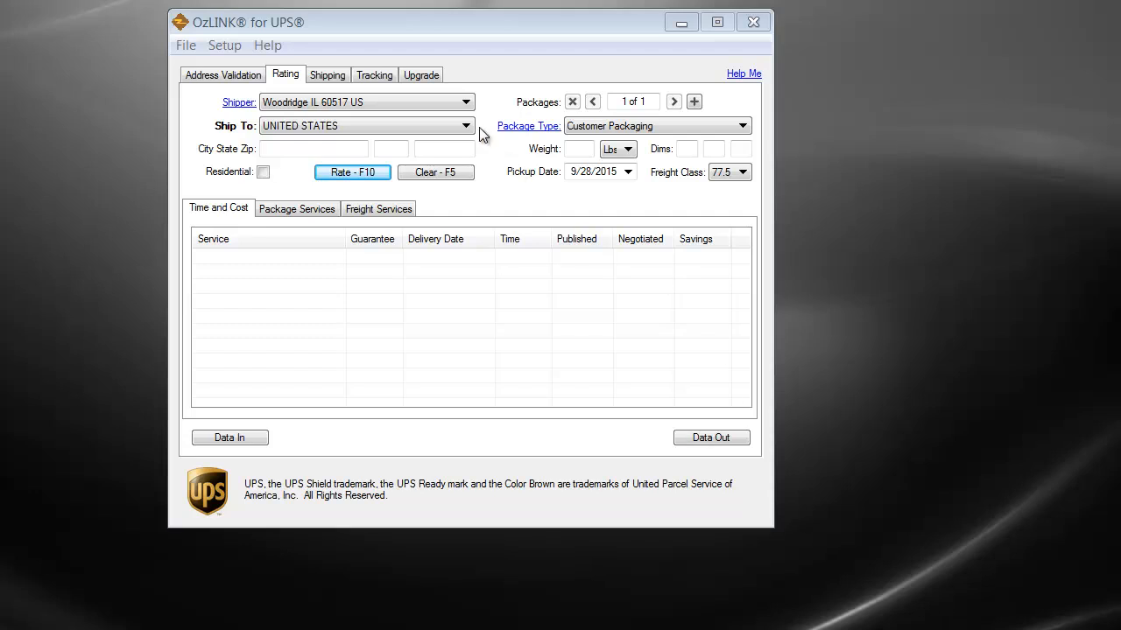
# Step: Keep Woodridge as the shipper origin
pyautogui.click(466, 101)
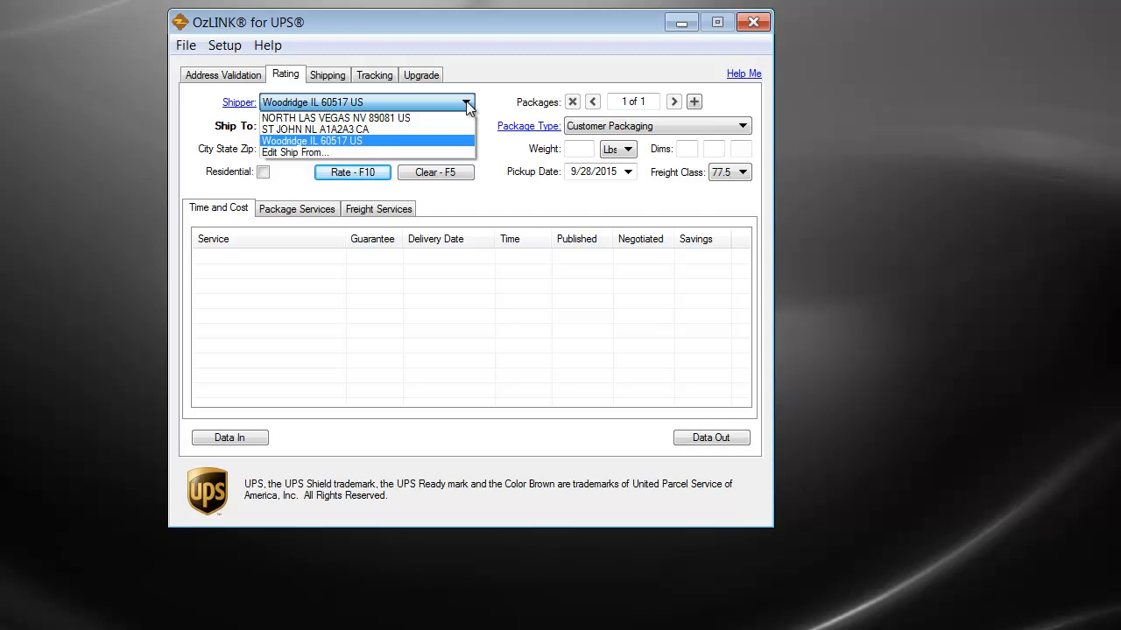
pyautogui.click(311, 140)
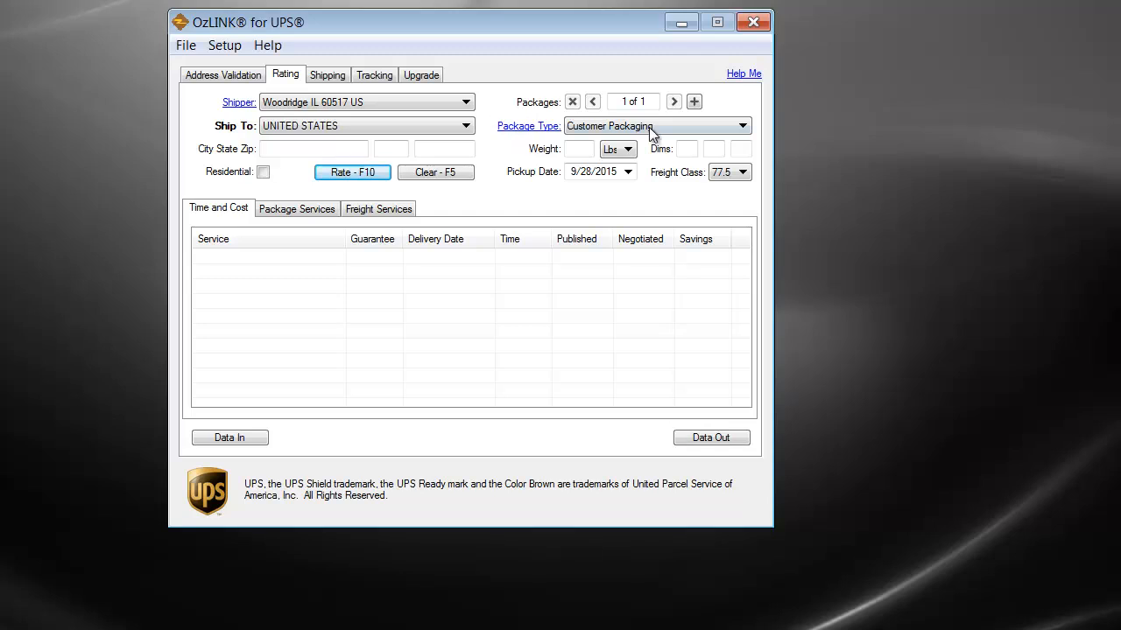
# Step: Choose Box A packaging, filling in 12 × 14 × 15 dimensions
pyautogui.click(743, 126)
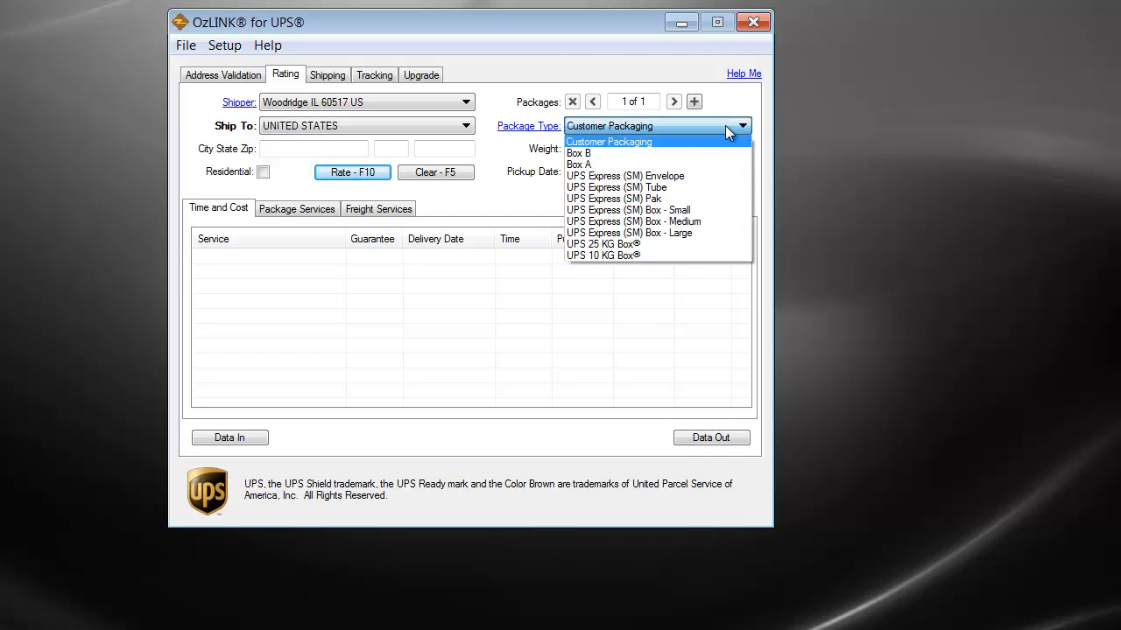
pyautogui.click(578, 165)
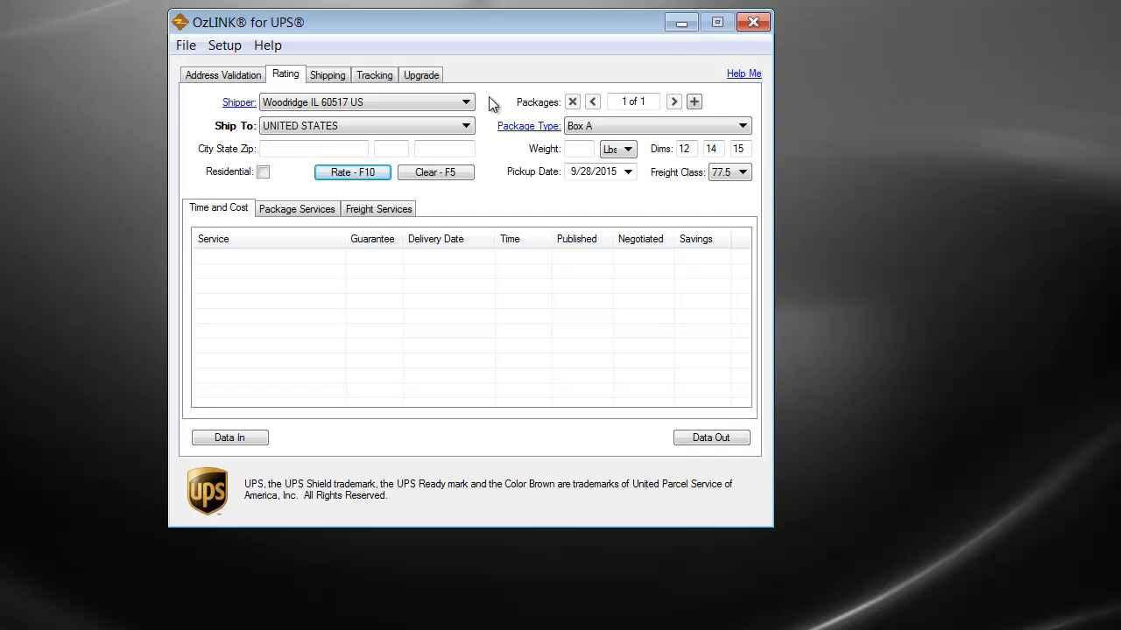
pyautogui.click(445, 147)
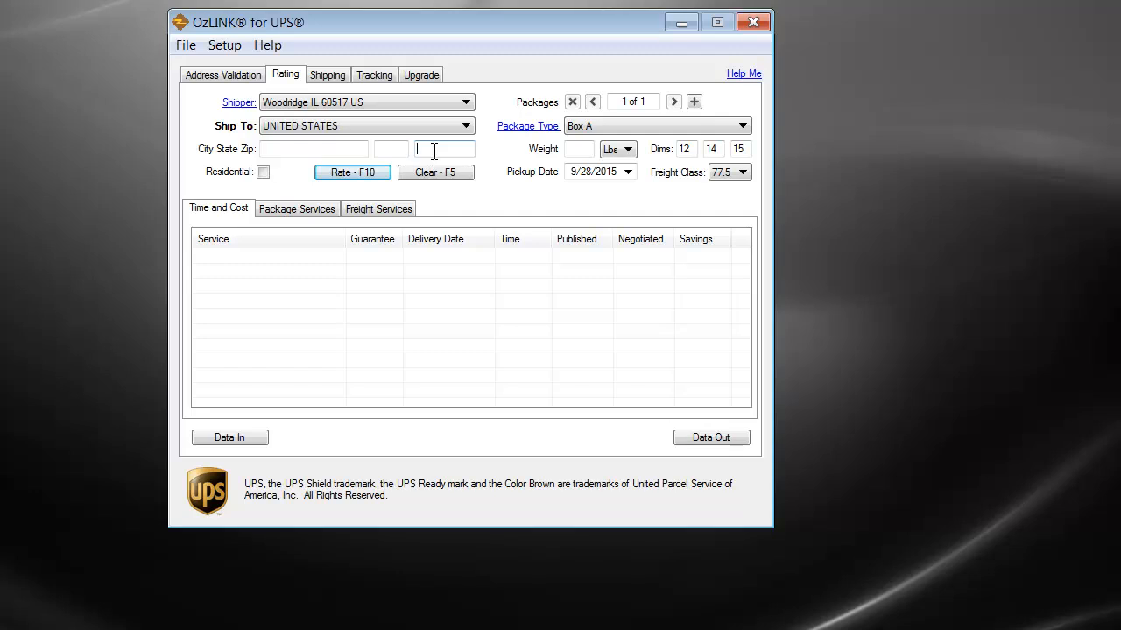
# Step: Enter destination ZIP 44333 (Akron, OH), weight 12 lbs, a second box, and request rates
pyautogui.write('44333')
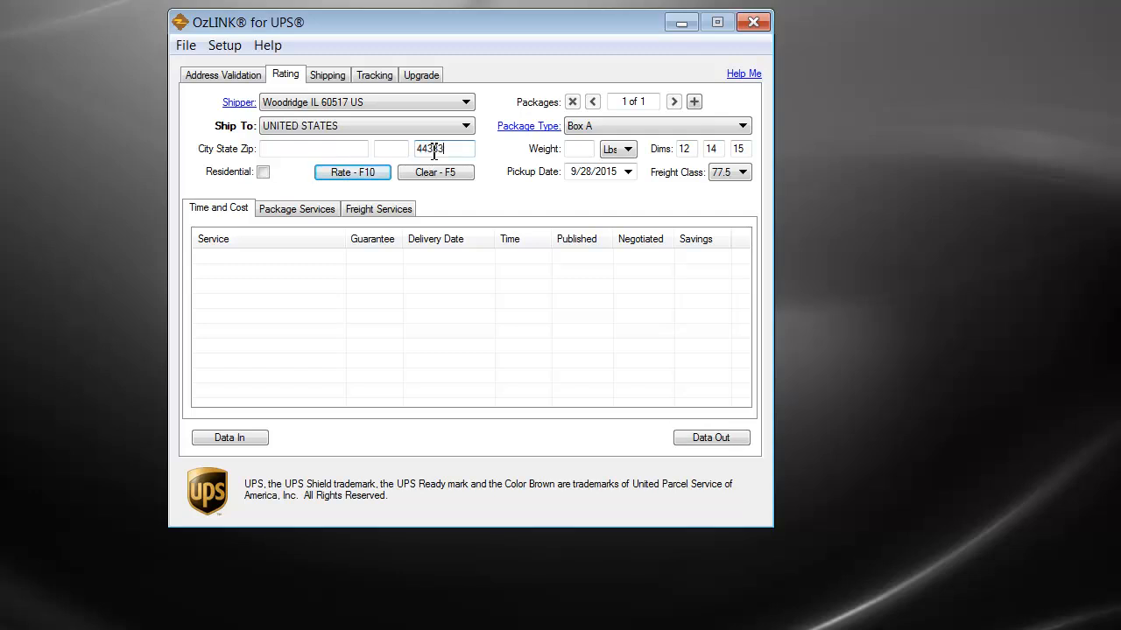
pyautogui.write('12')
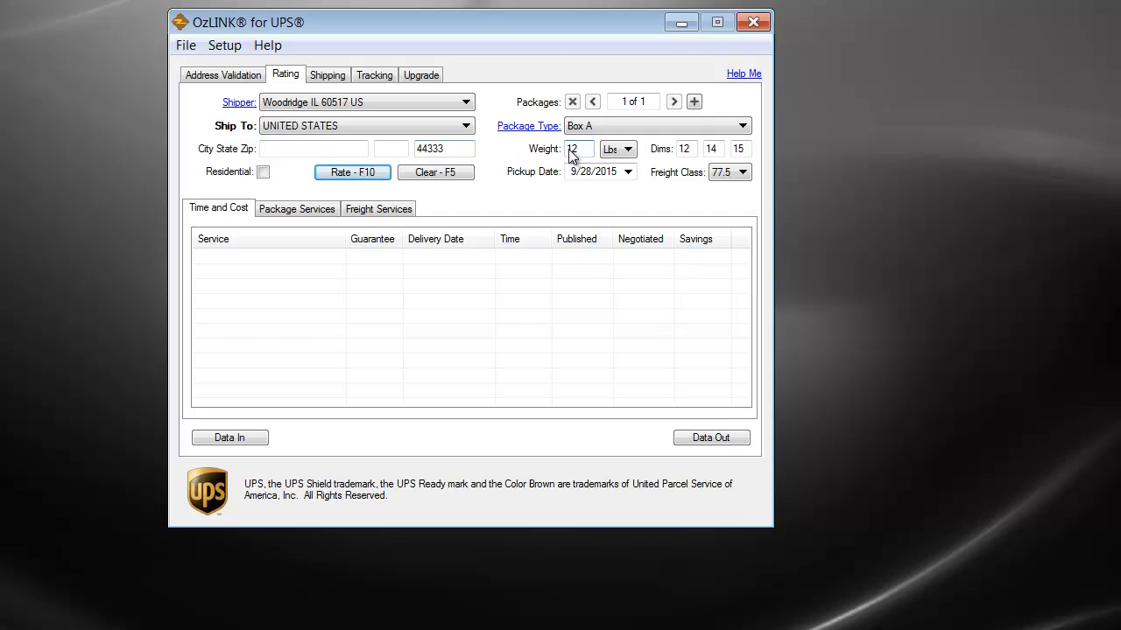
pyautogui.click(694, 101)
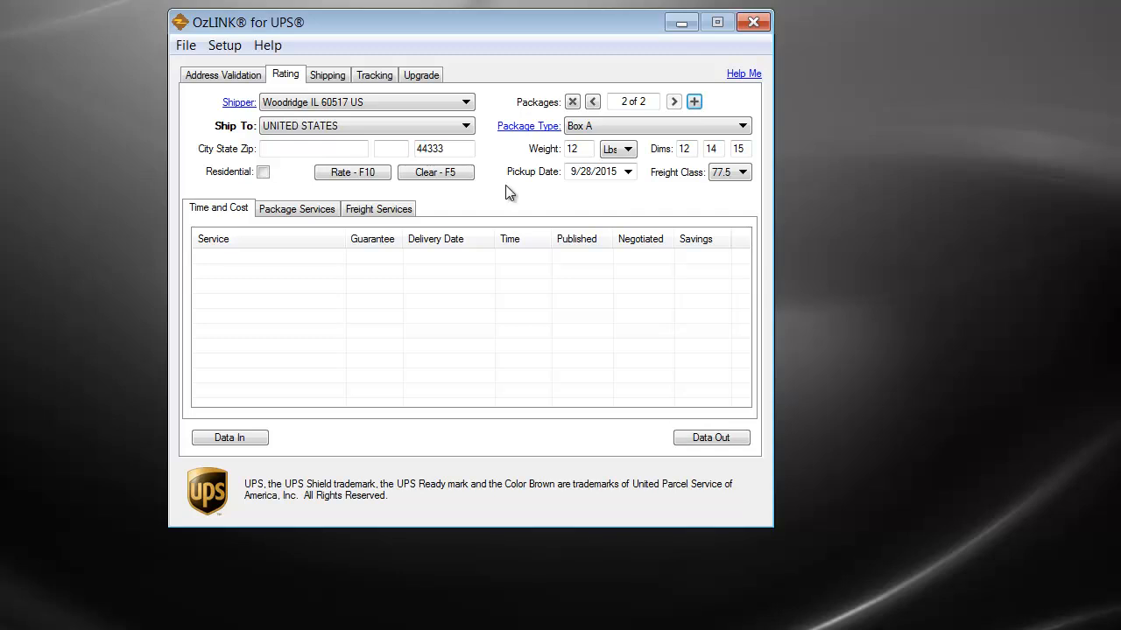
pyautogui.click(352, 172)
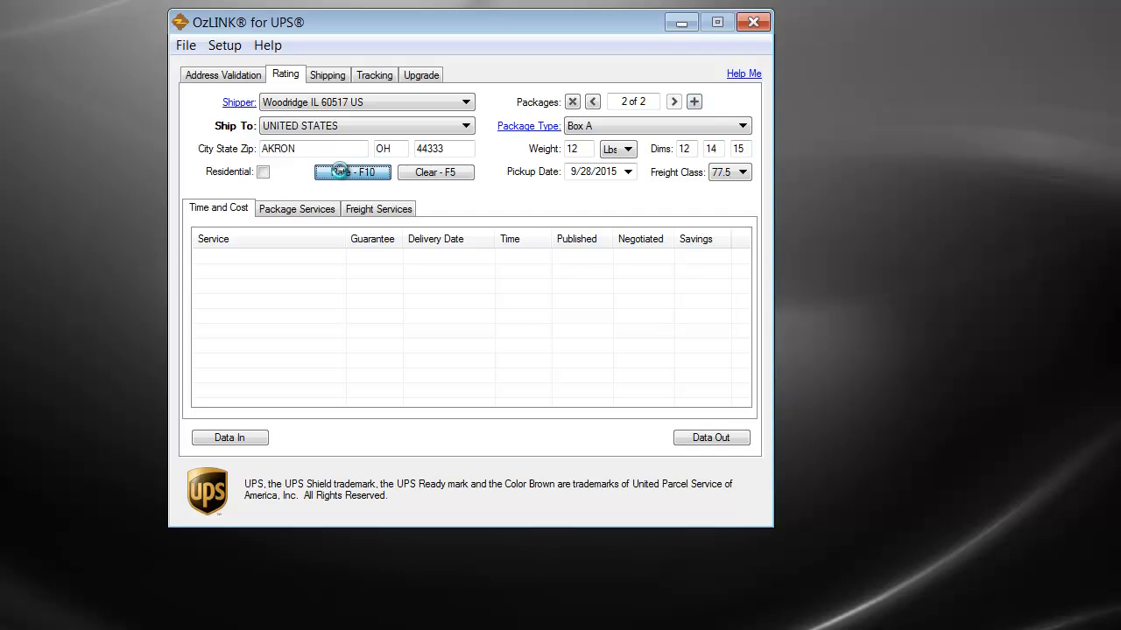
# Step: Load the rate list and open the UPS Ground breakdown ($24.08 negotiated vs $32.78 published)
pyautogui.click(352, 171)
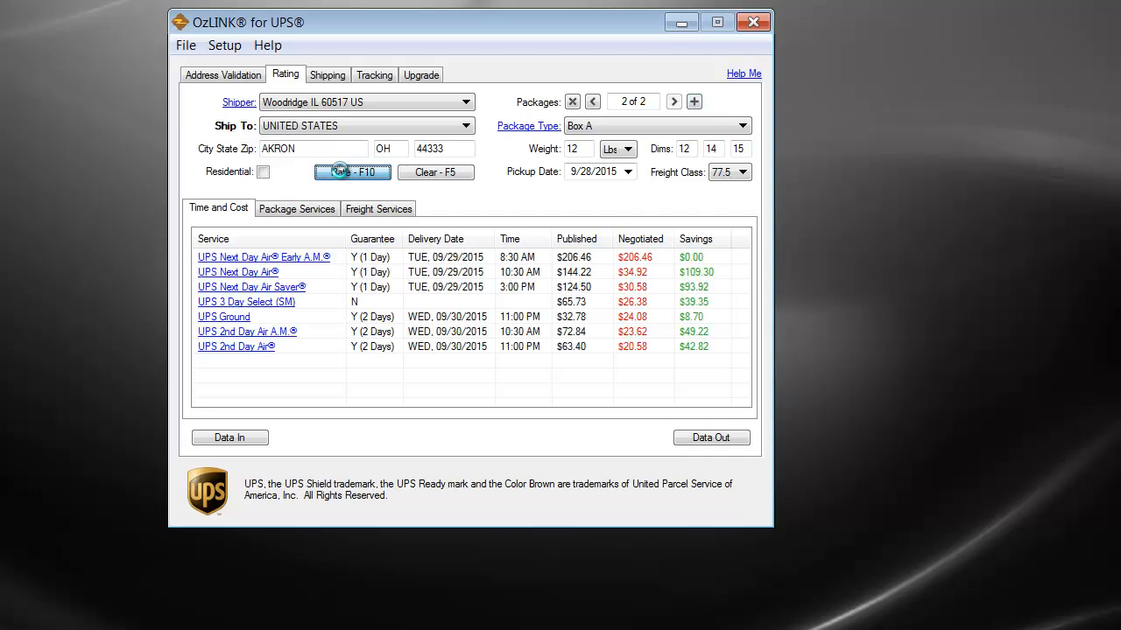
pyautogui.click(351, 171)
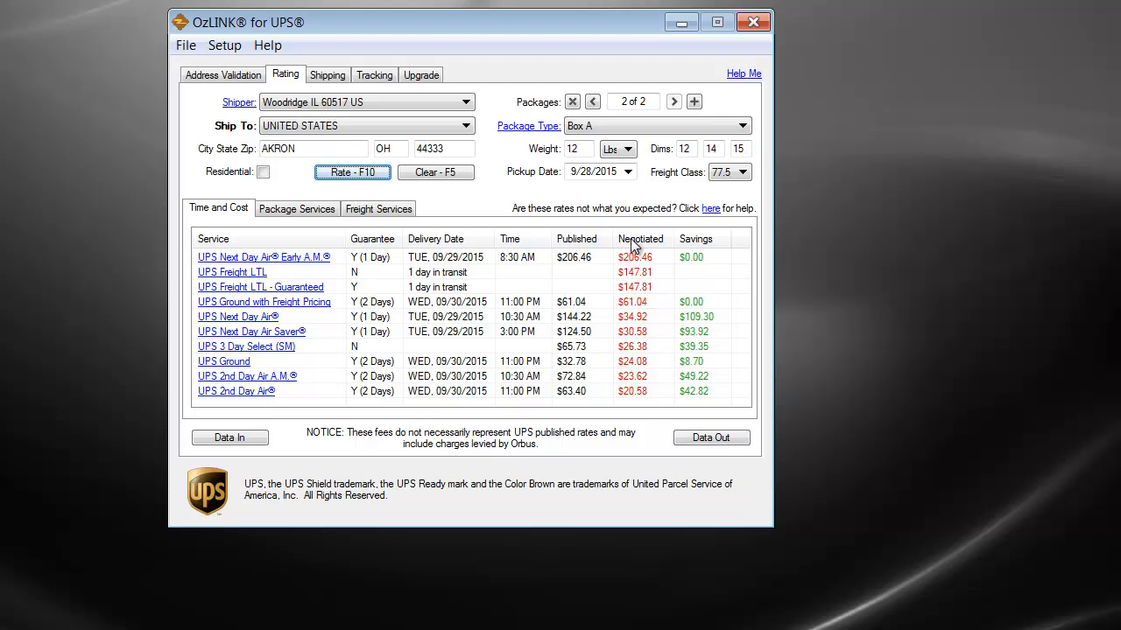
pyautogui.click(225, 360)
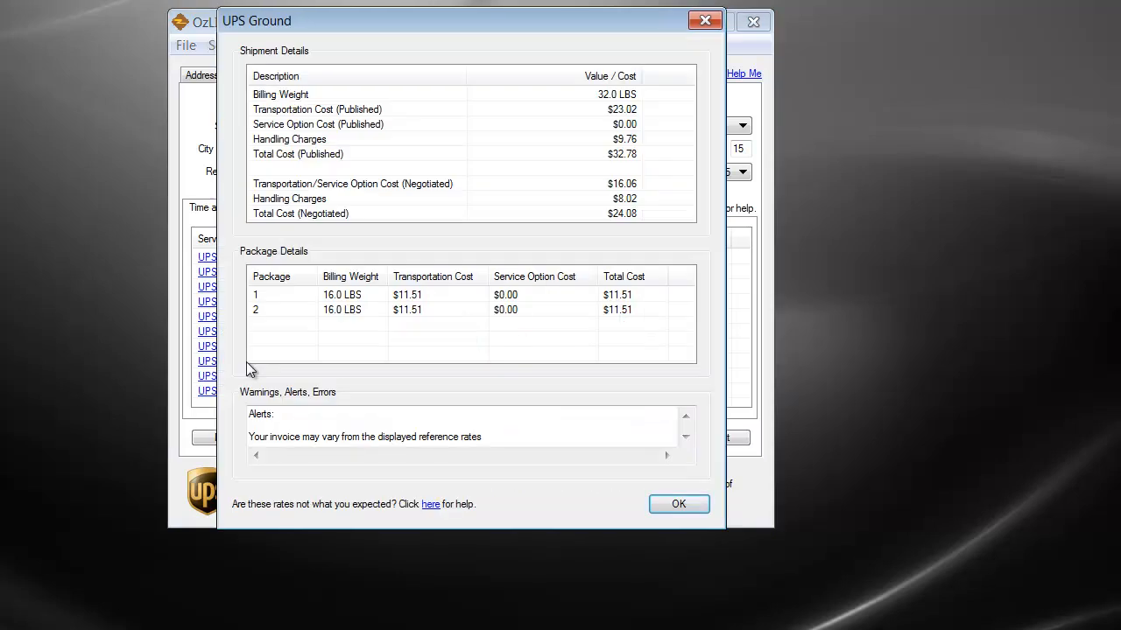
pyautogui.moveTo(372, 154)
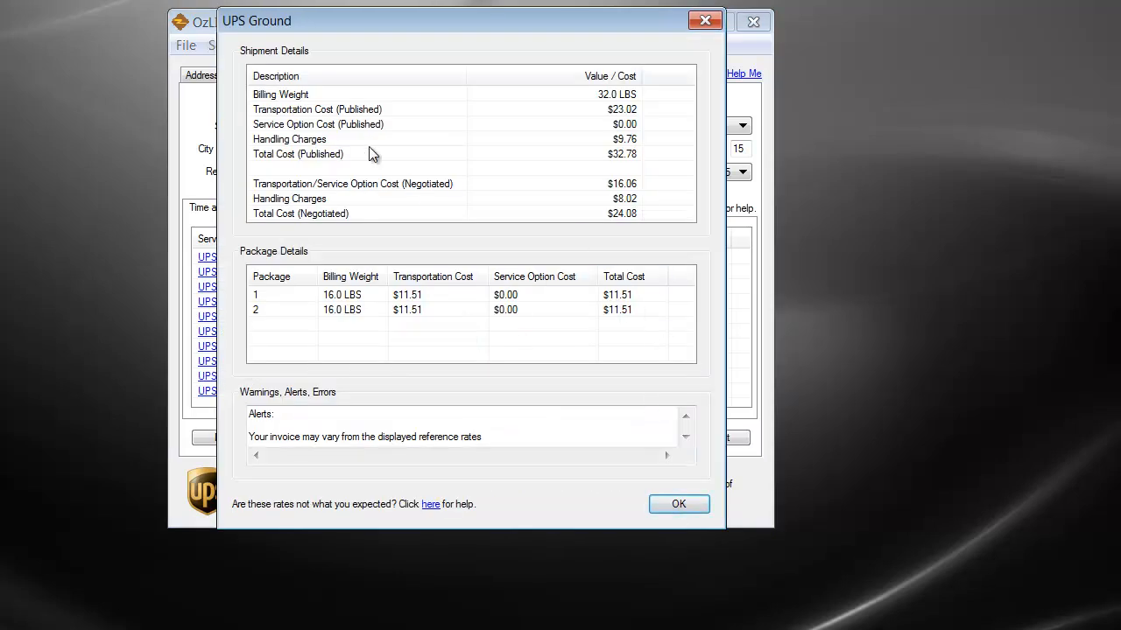
pyautogui.click(289, 140)
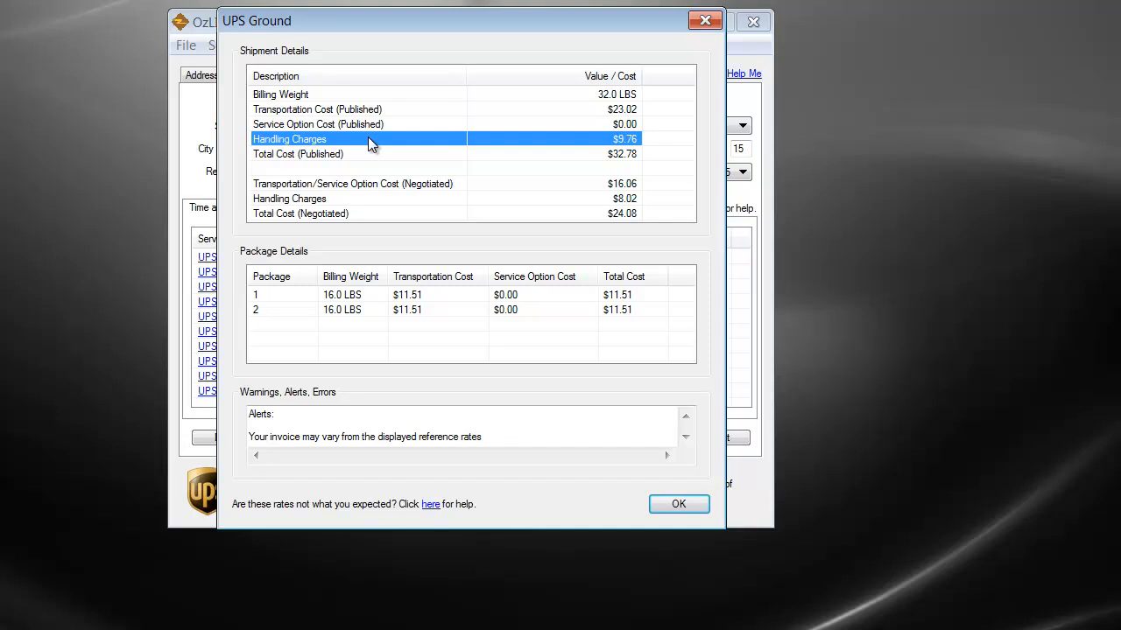
pyautogui.moveTo(634, 149)
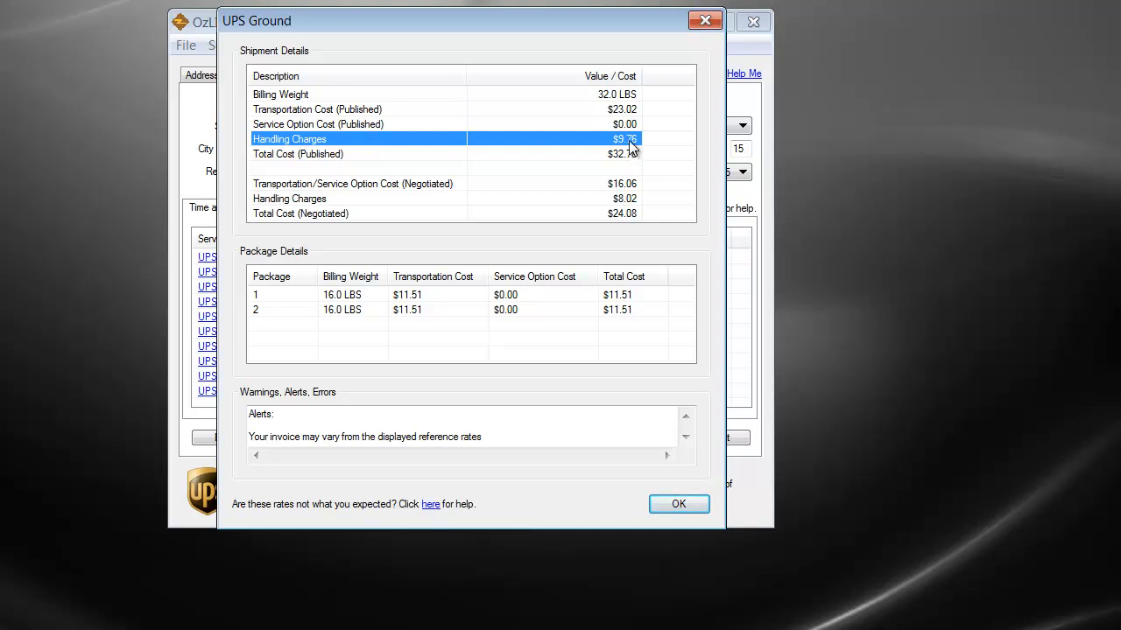